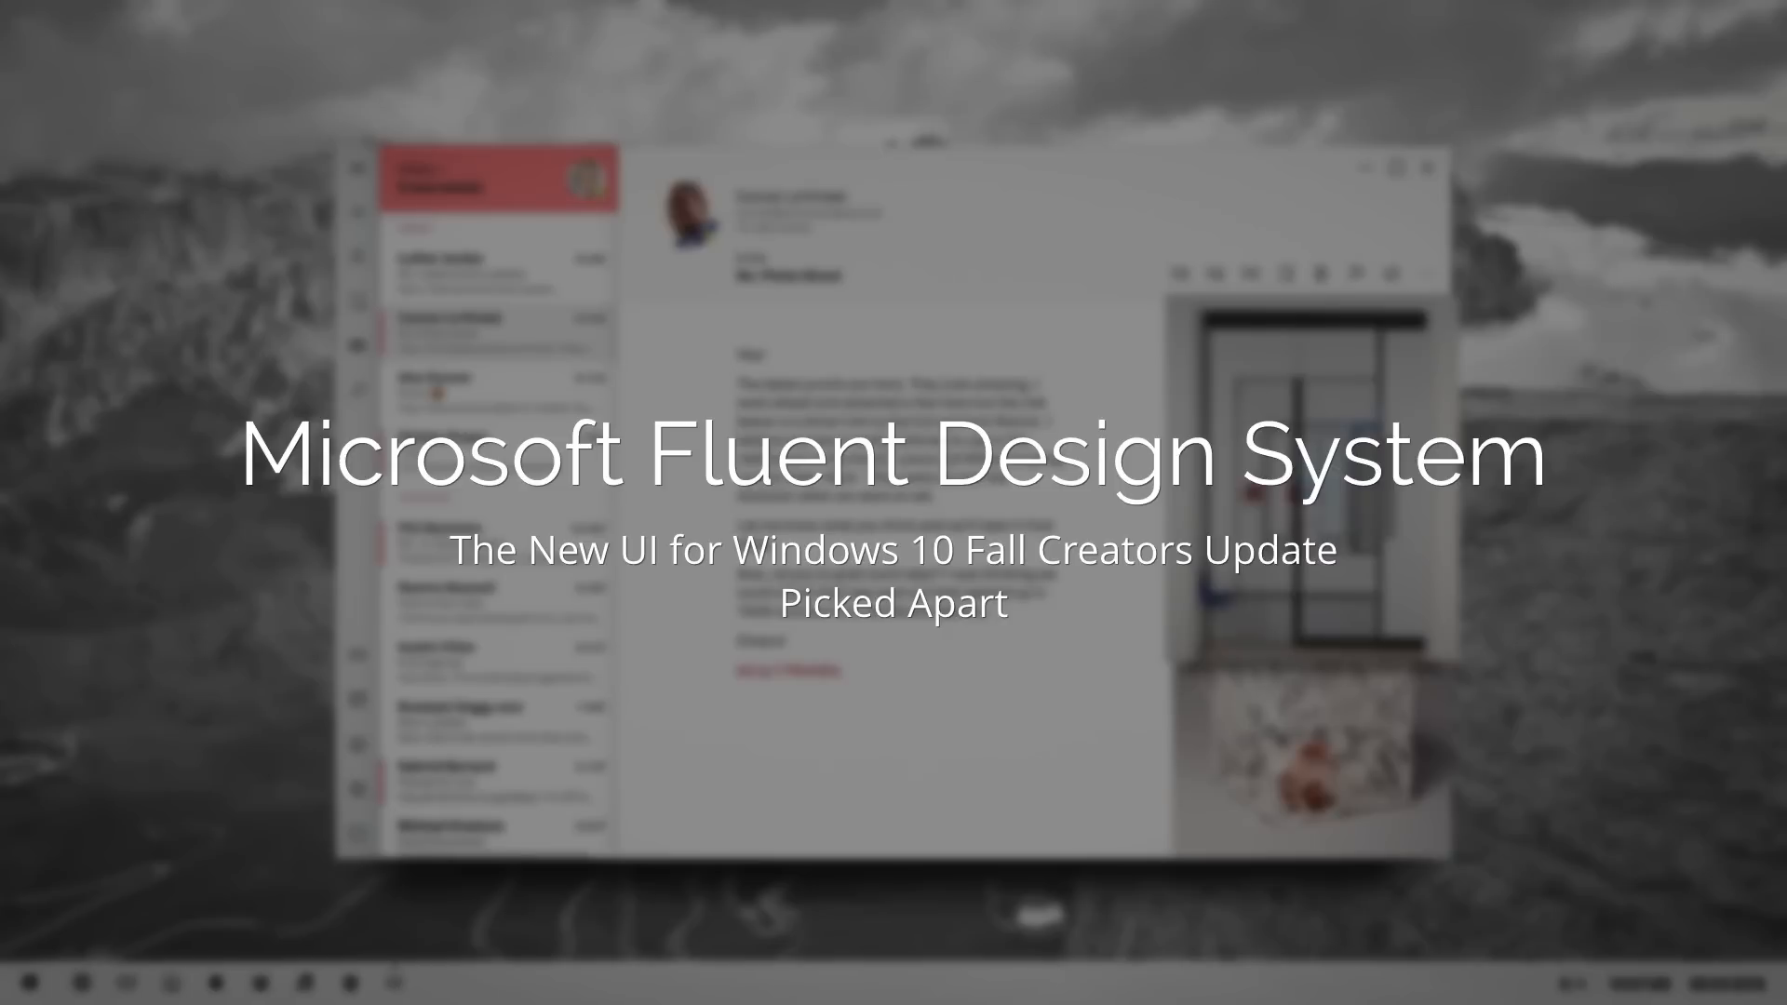
- Show the Discover concept's Inspiration page for the TID No. 1 Black/black vase full screen
left_click(810, 986)
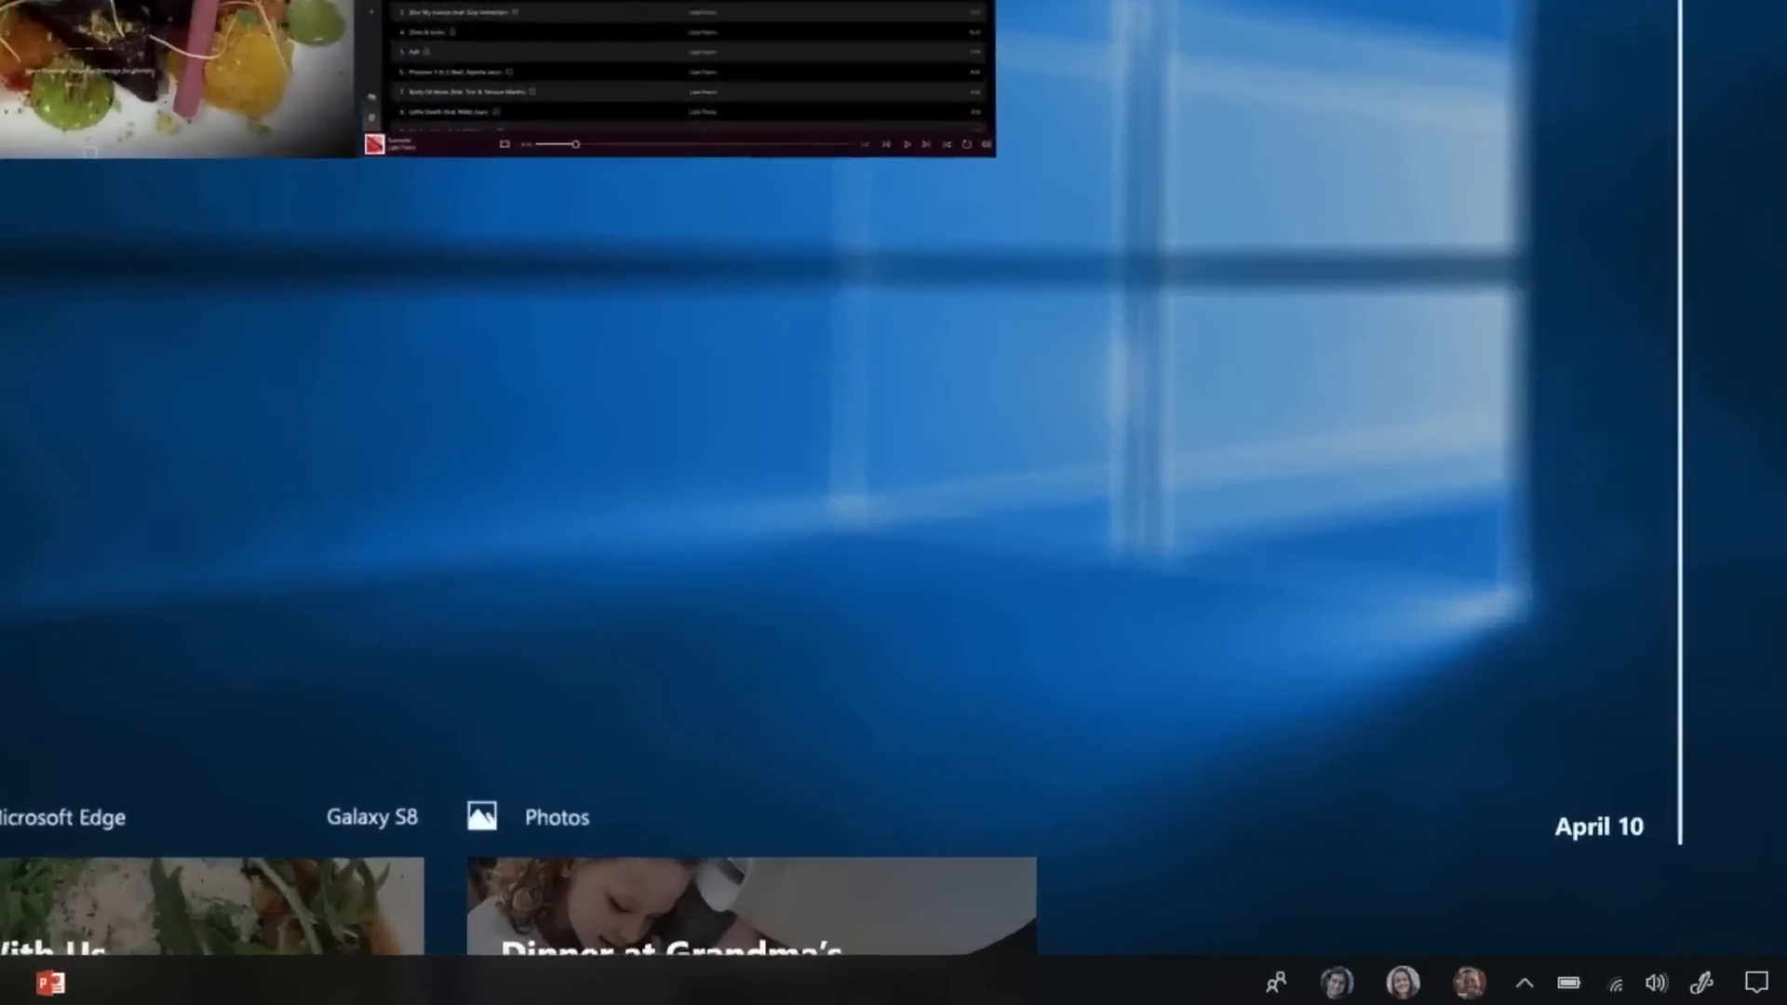
left_click(388, 987)
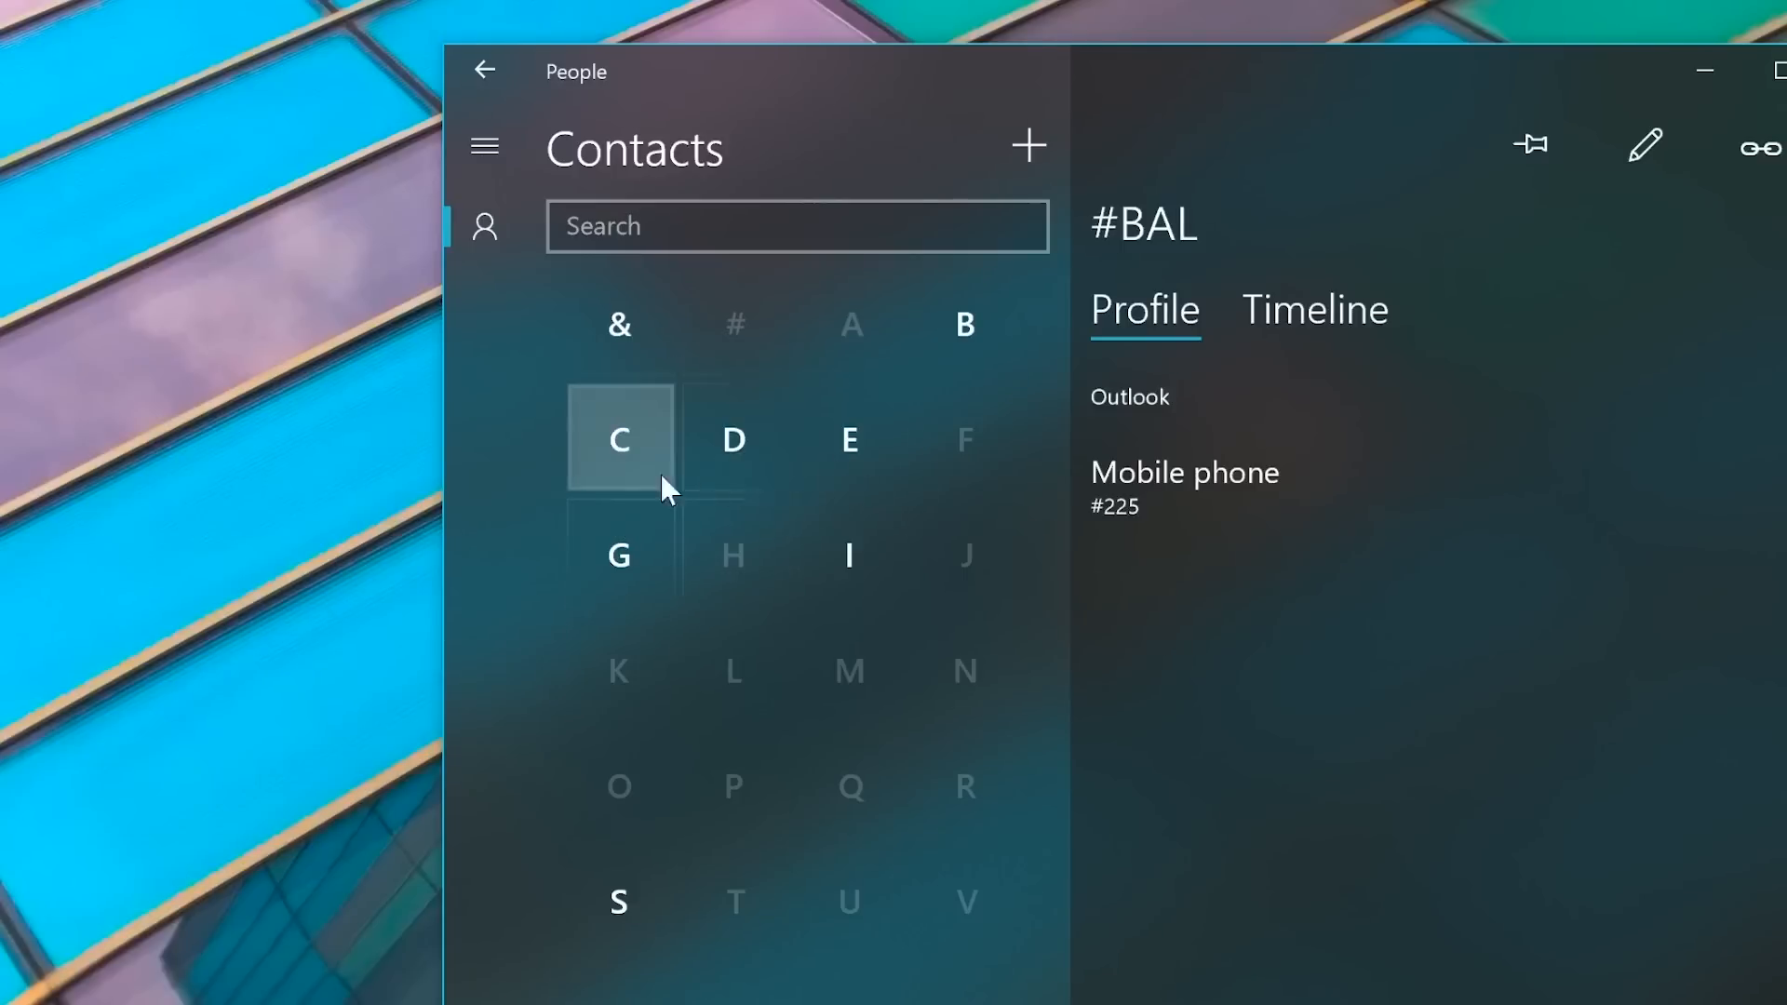
mouse_move(733, 440)
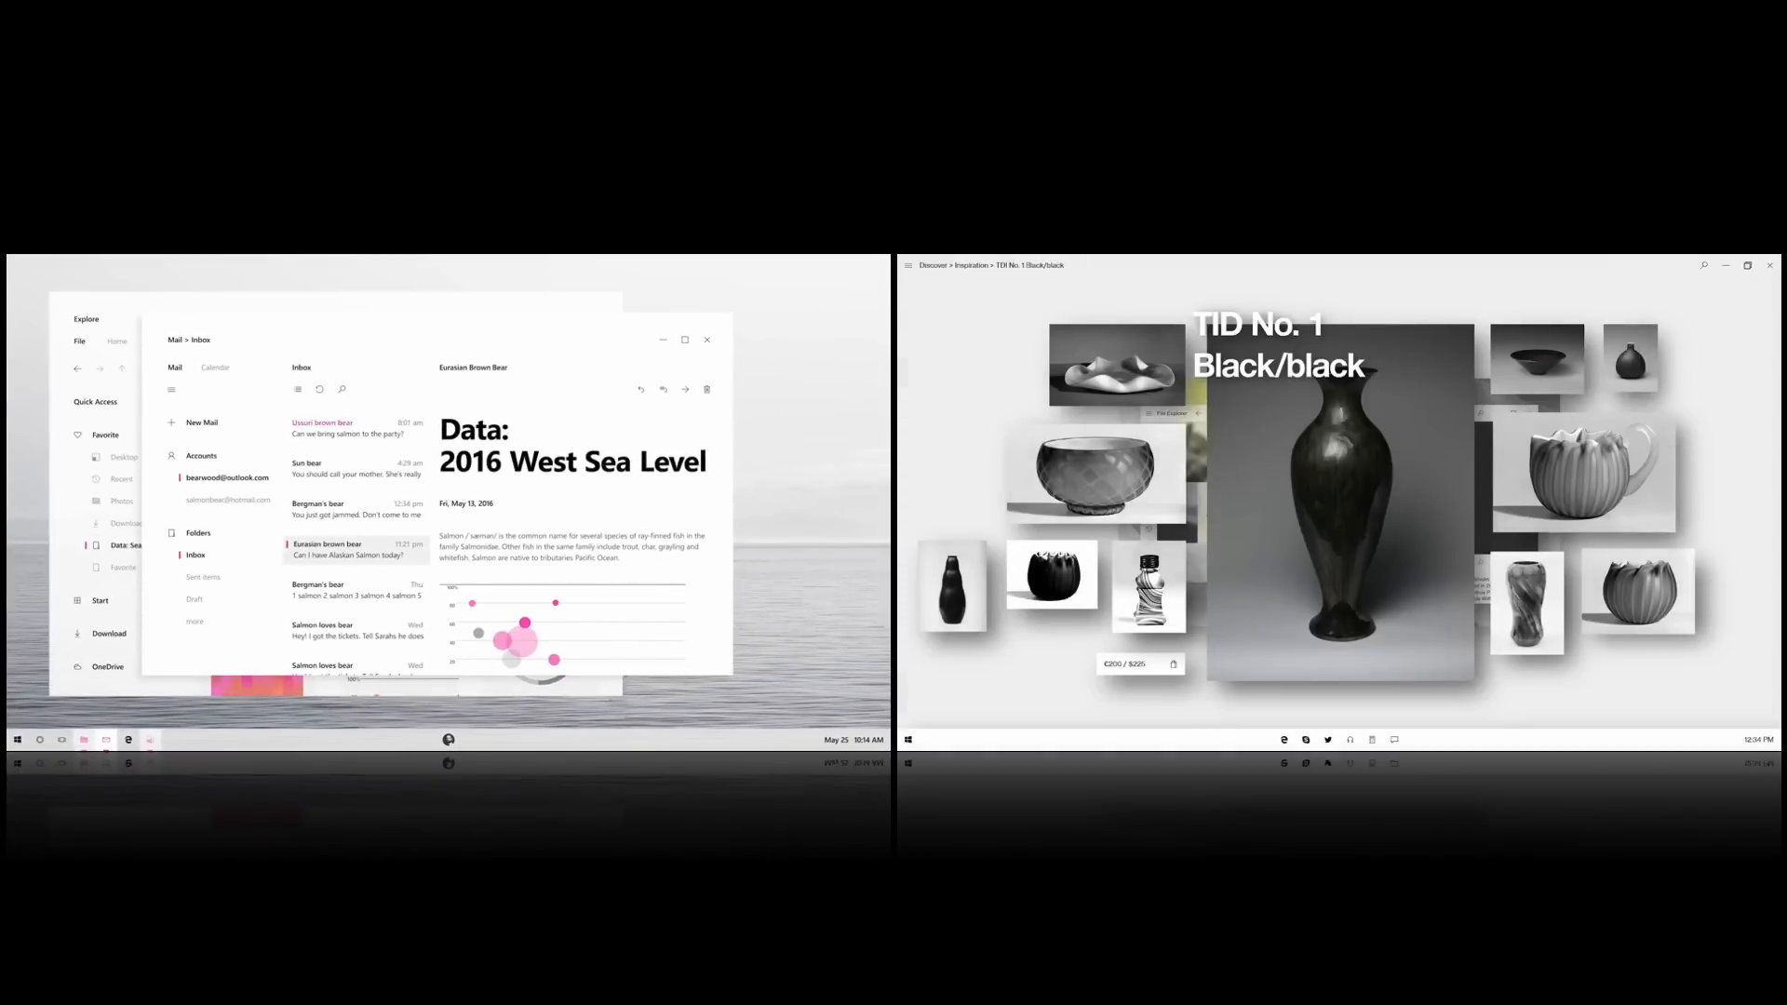
left_click(1747, 264)
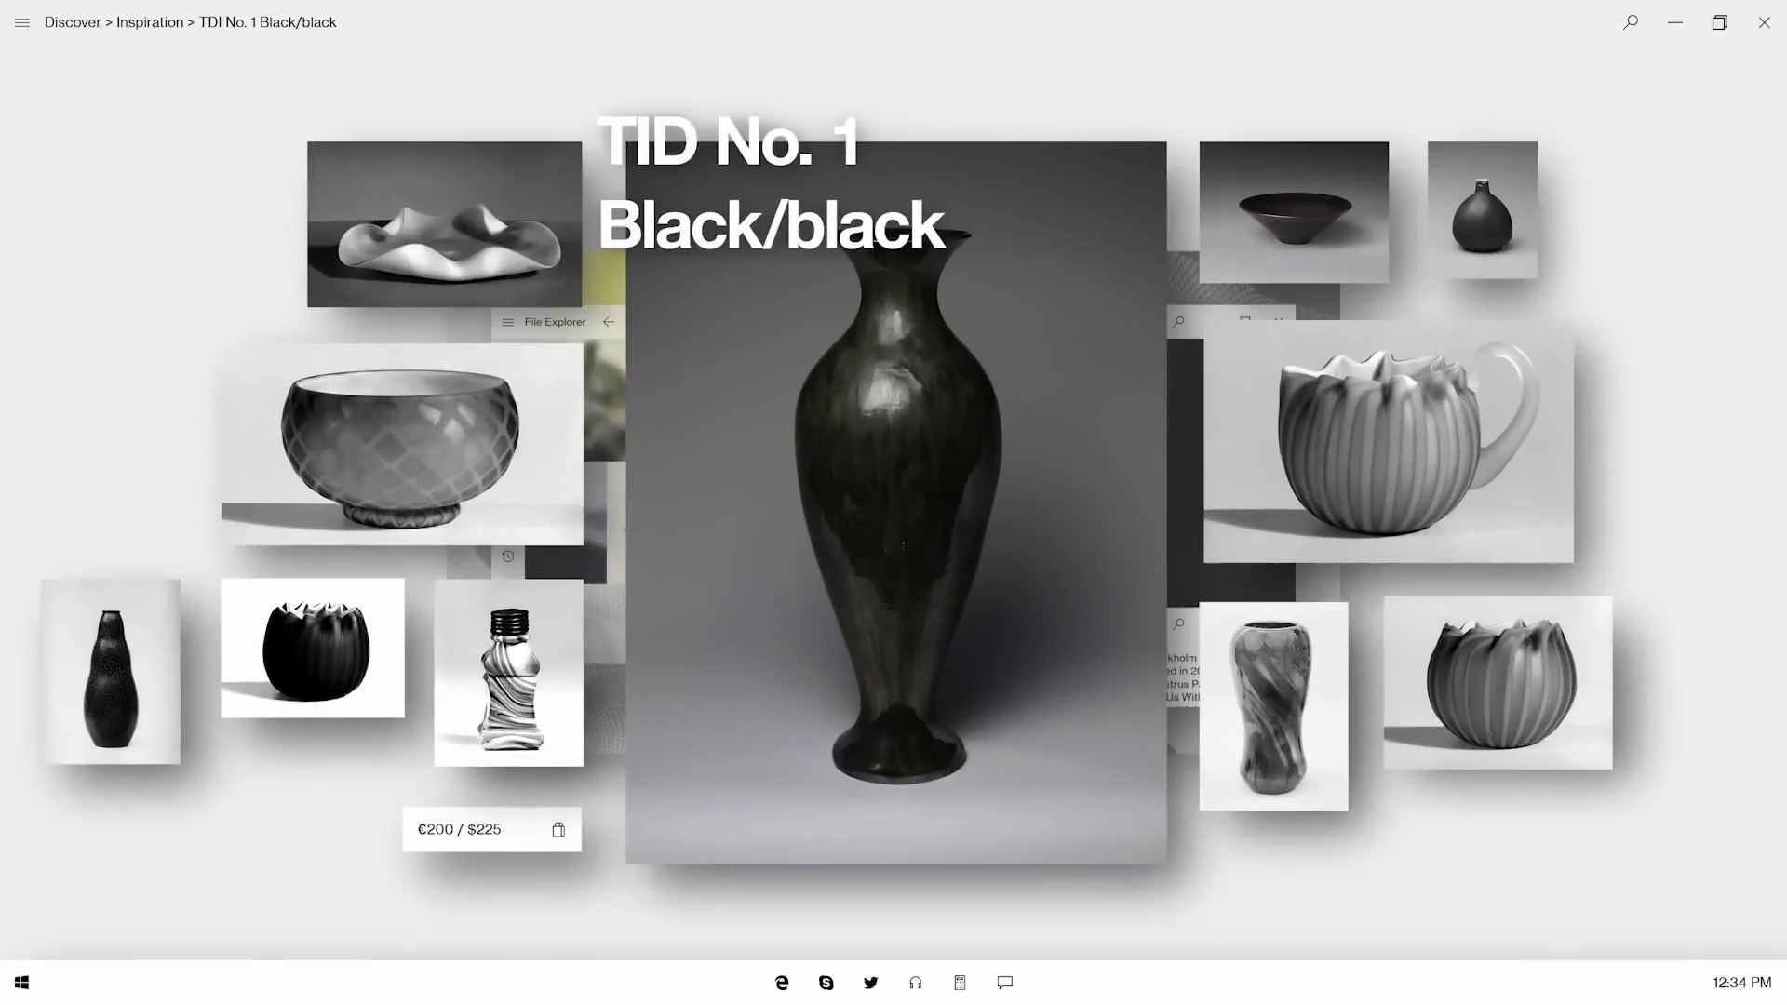